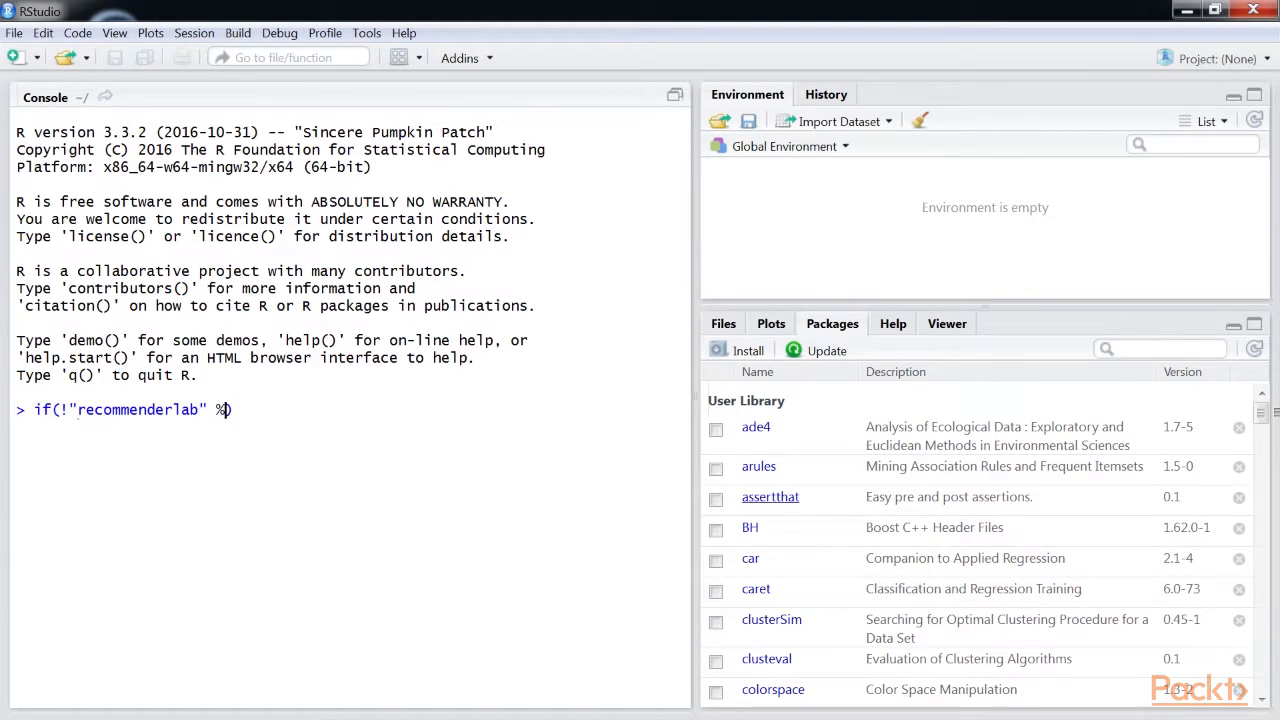
pyautogui.write('in% rownames(installed.packages()')
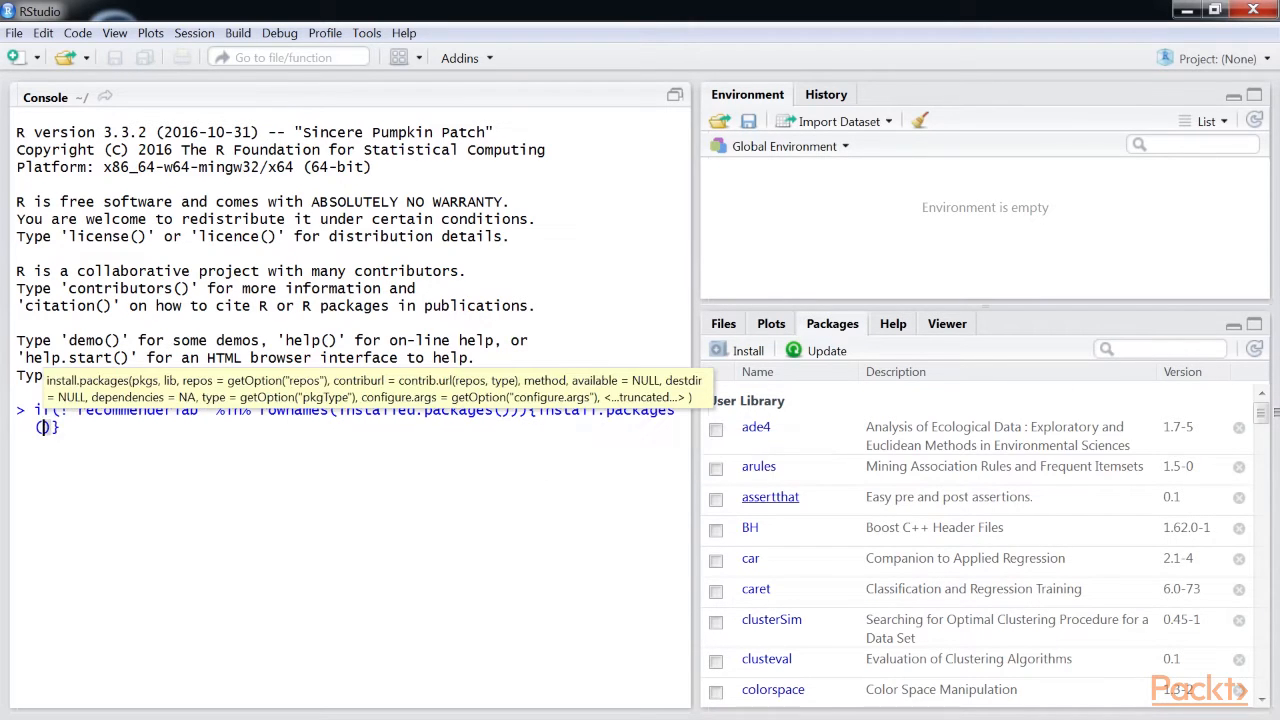
pyautogui.write('"recommenderlab"')
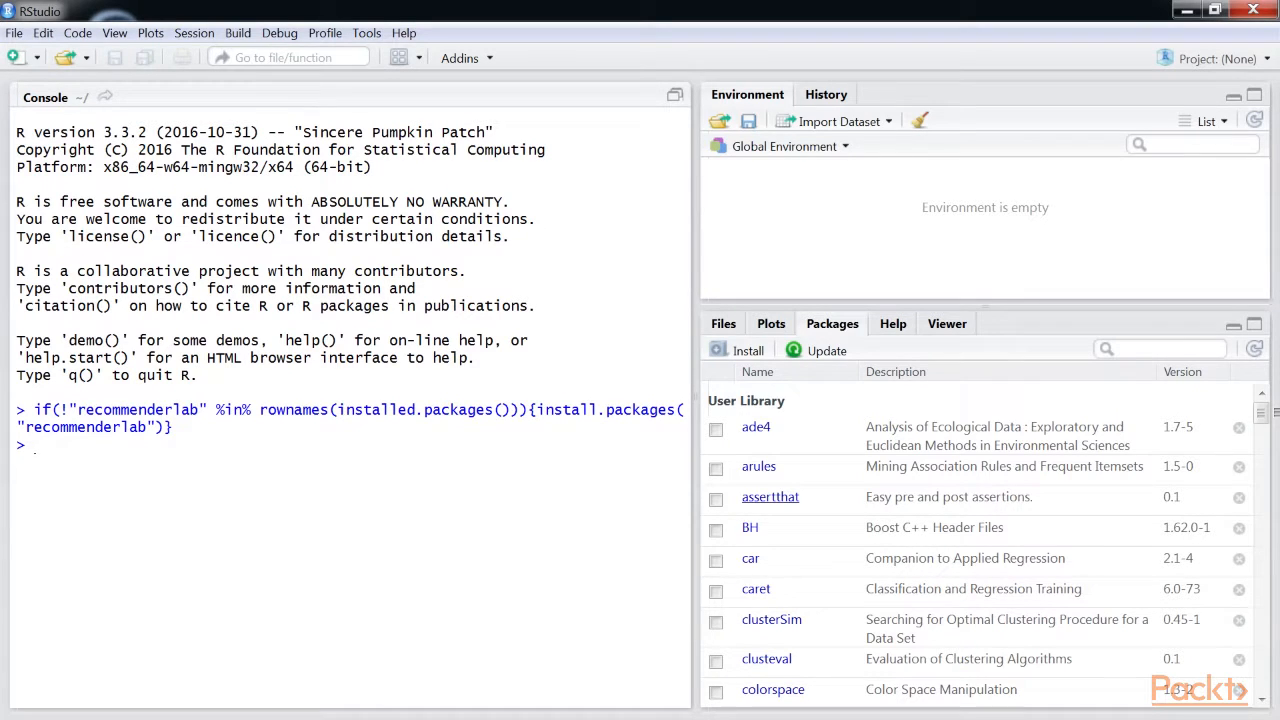
pyautogui.write('library(recommenderlab)')
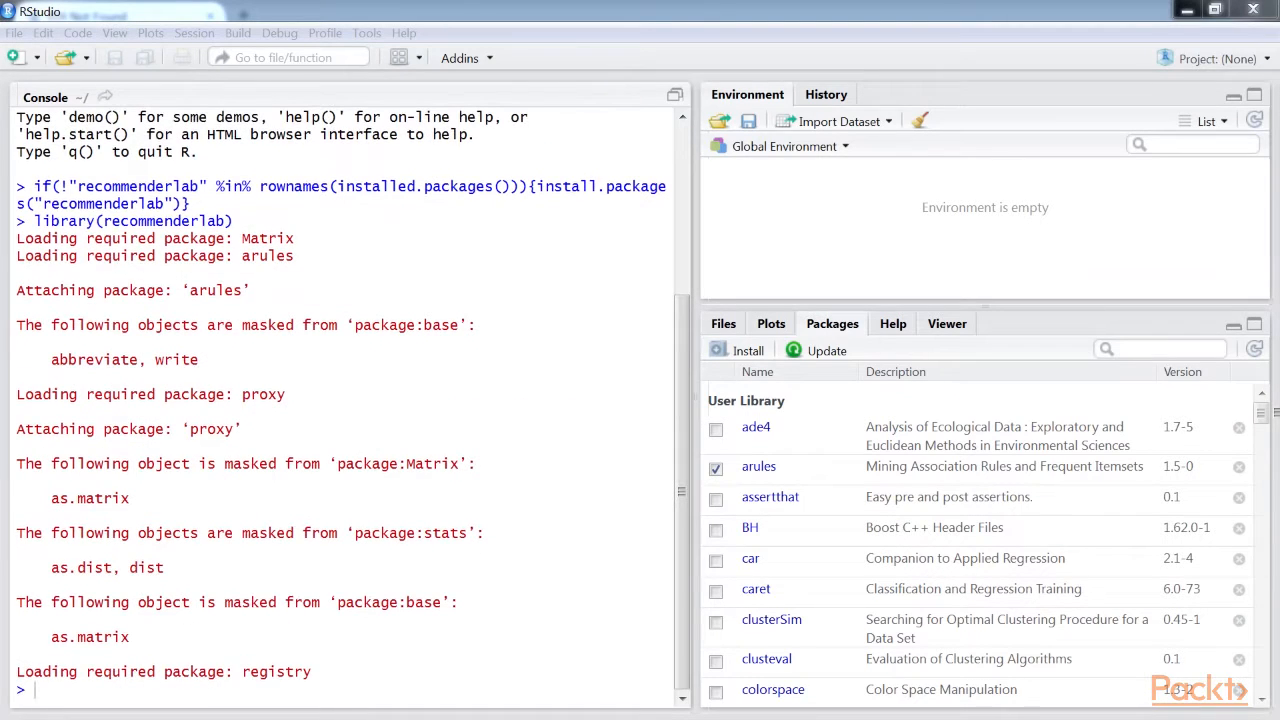
pyautogui.write('help()')
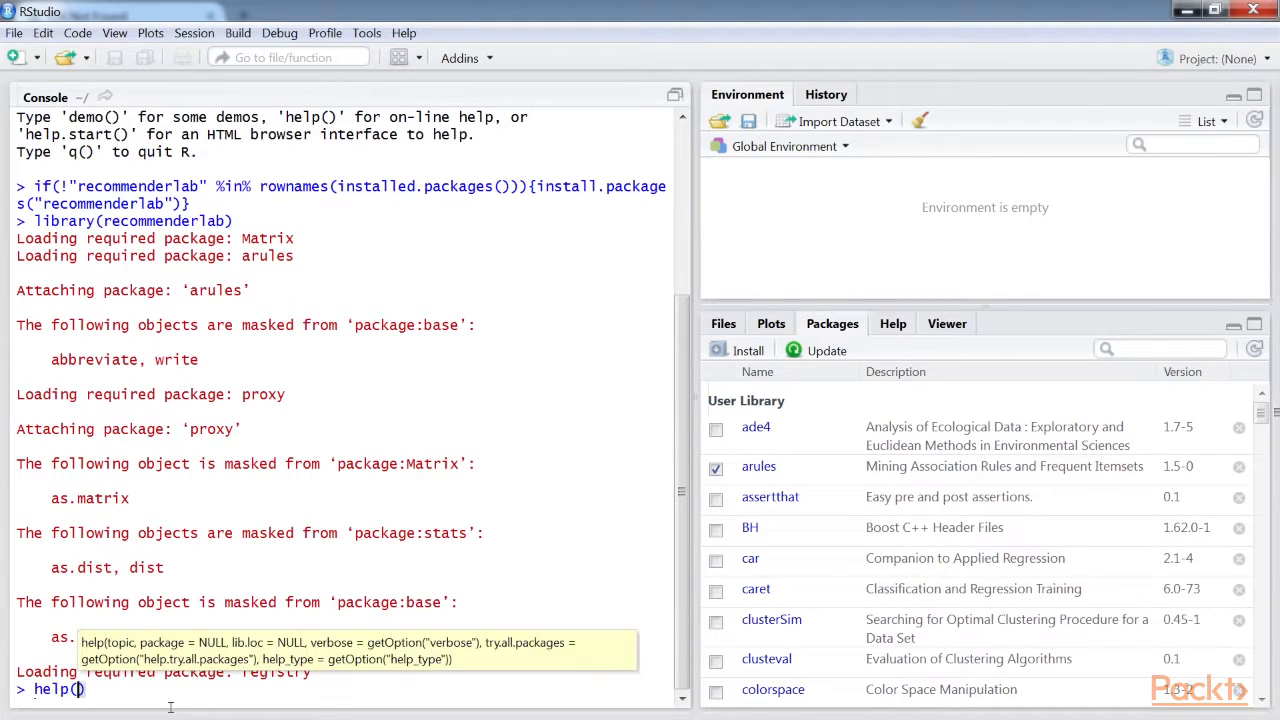
pyautogui.write('package = ""')
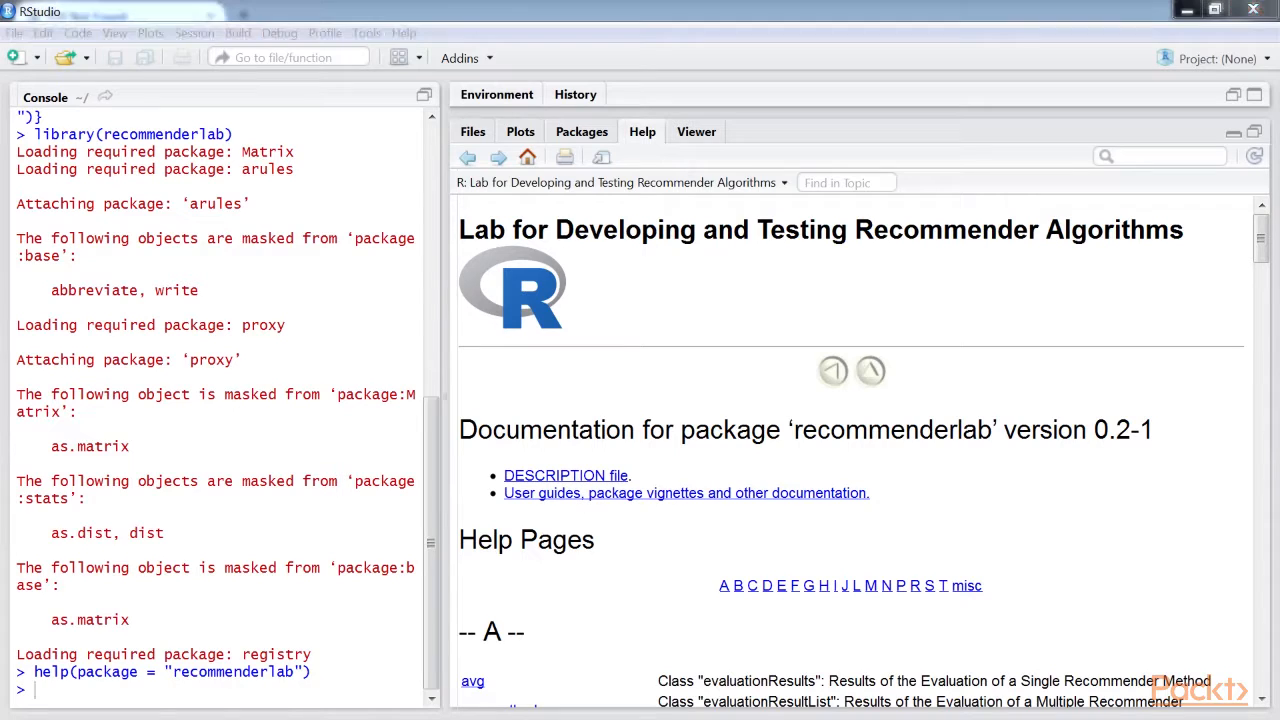
pyautogui.moveTo(378, 450)
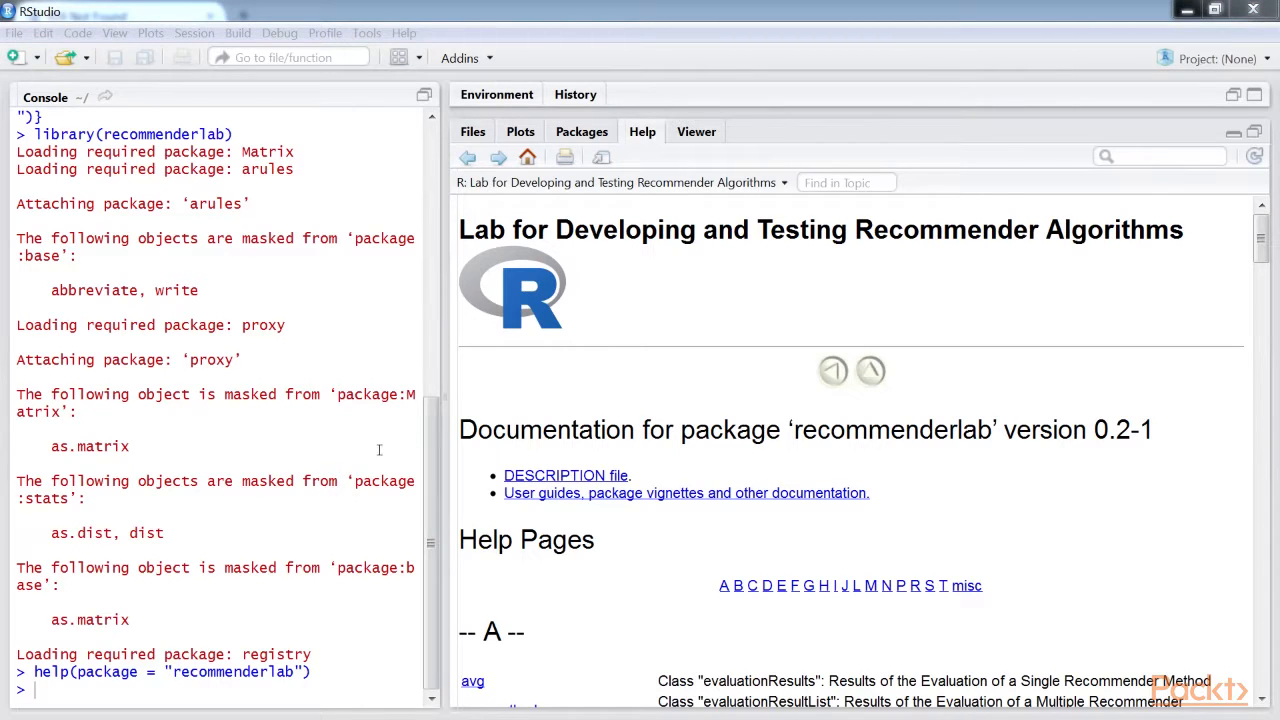